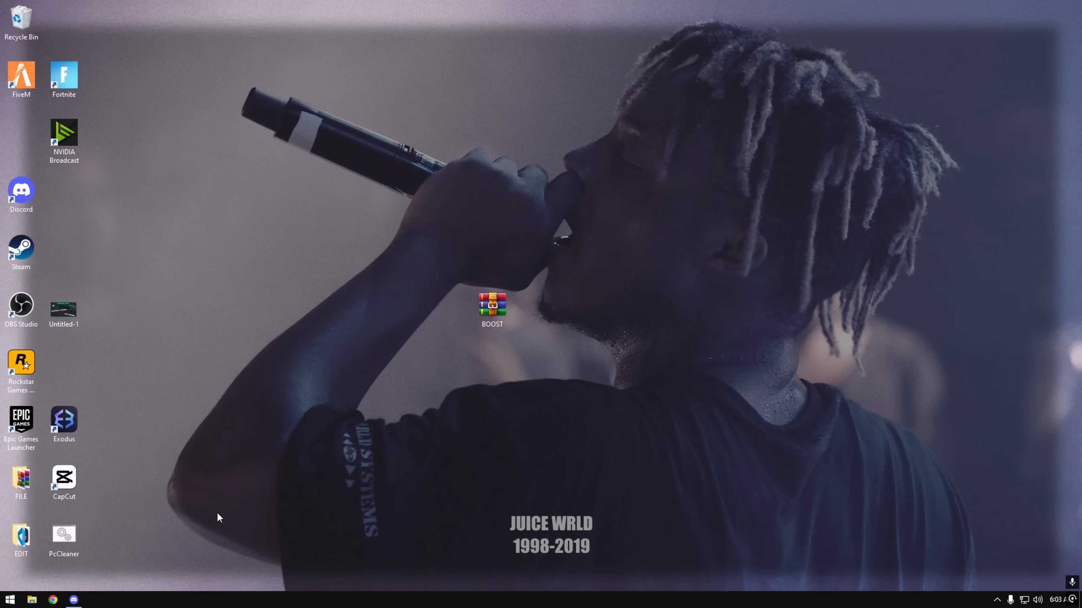
mouse_move(94, 590)
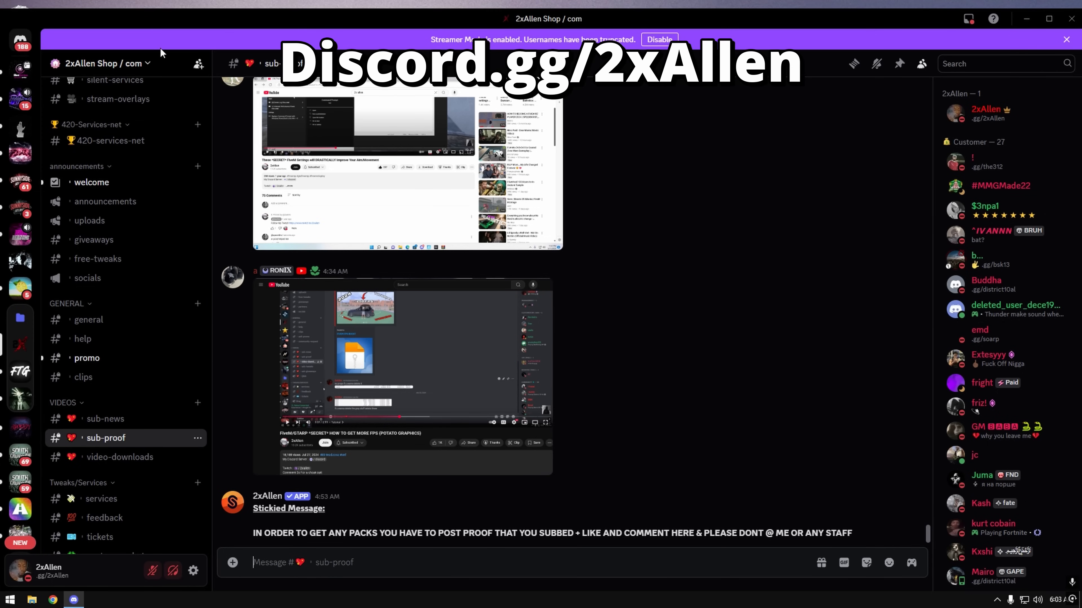
mouse_move(105, 465)
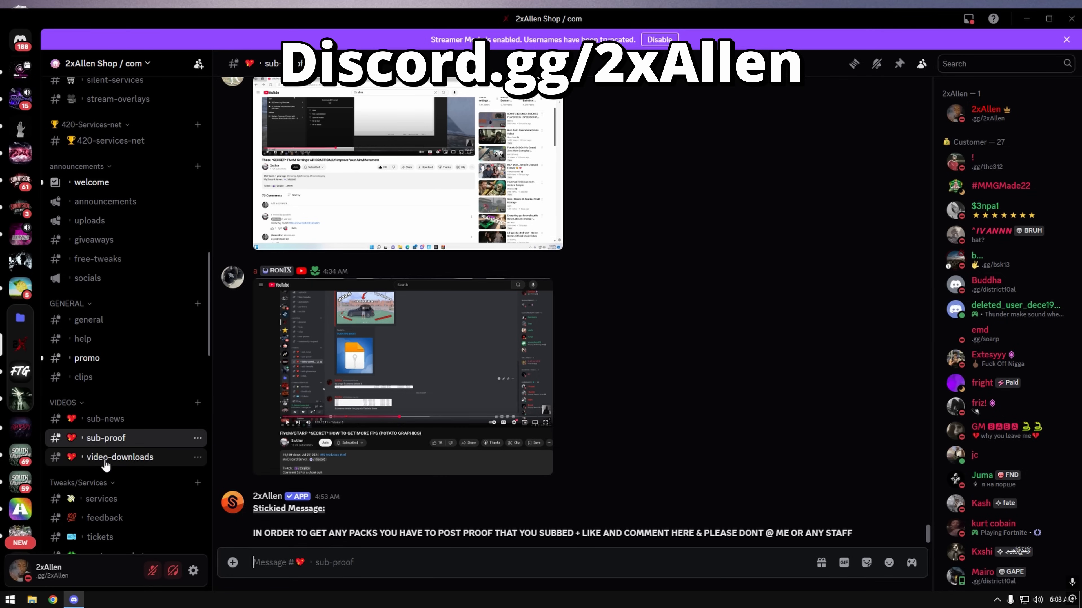
mouse_move(207, 481)
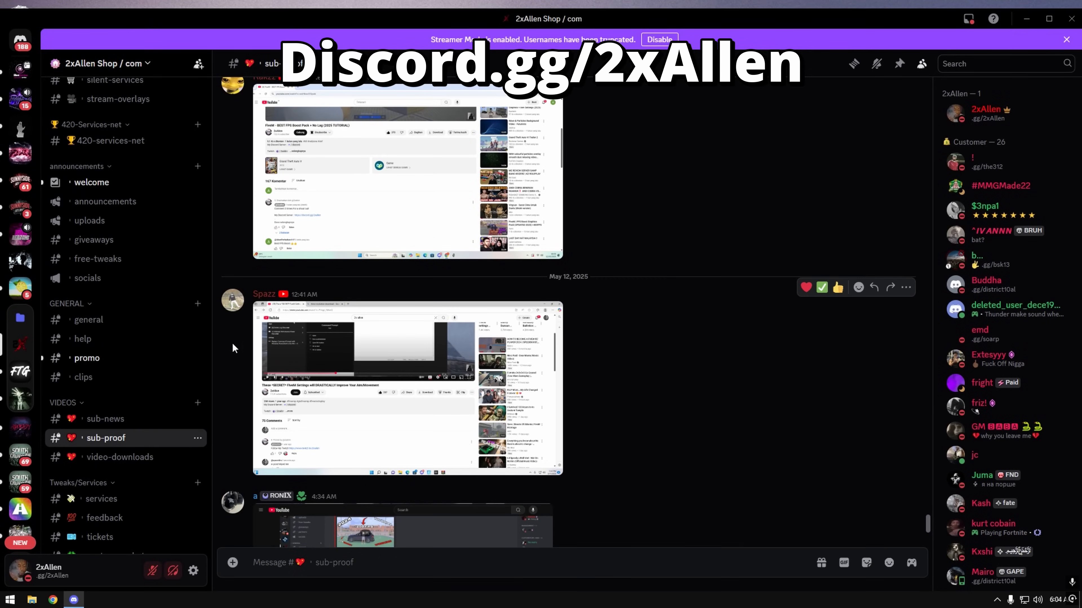
- Find the download post in video-downloads, then extract BOOST.rar to a desktop folder
scroll("down", 3)
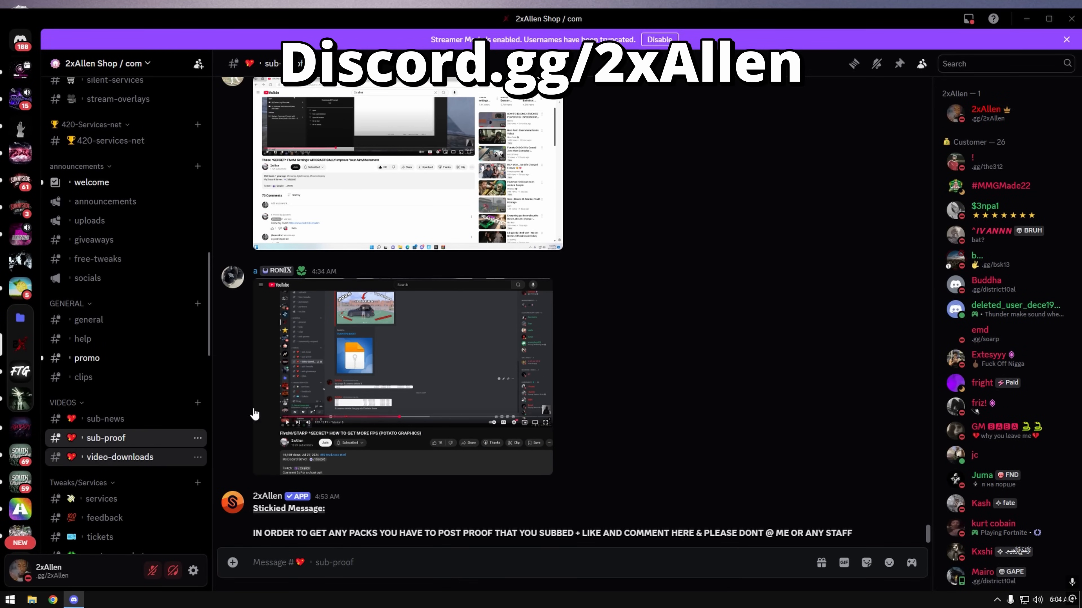
left_click(119, 458)
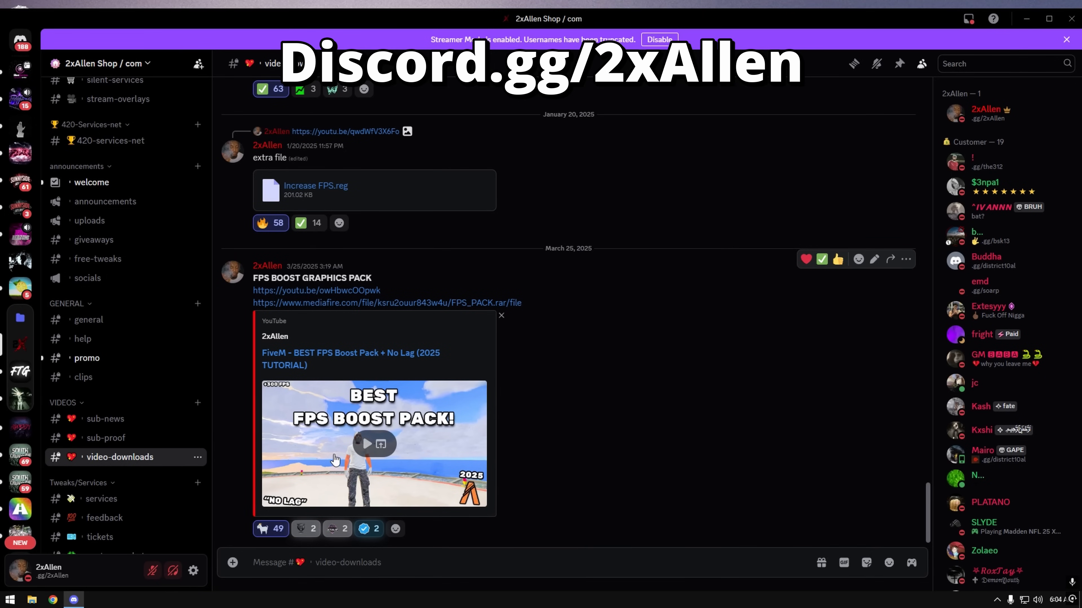
mouse_move(292, 461)
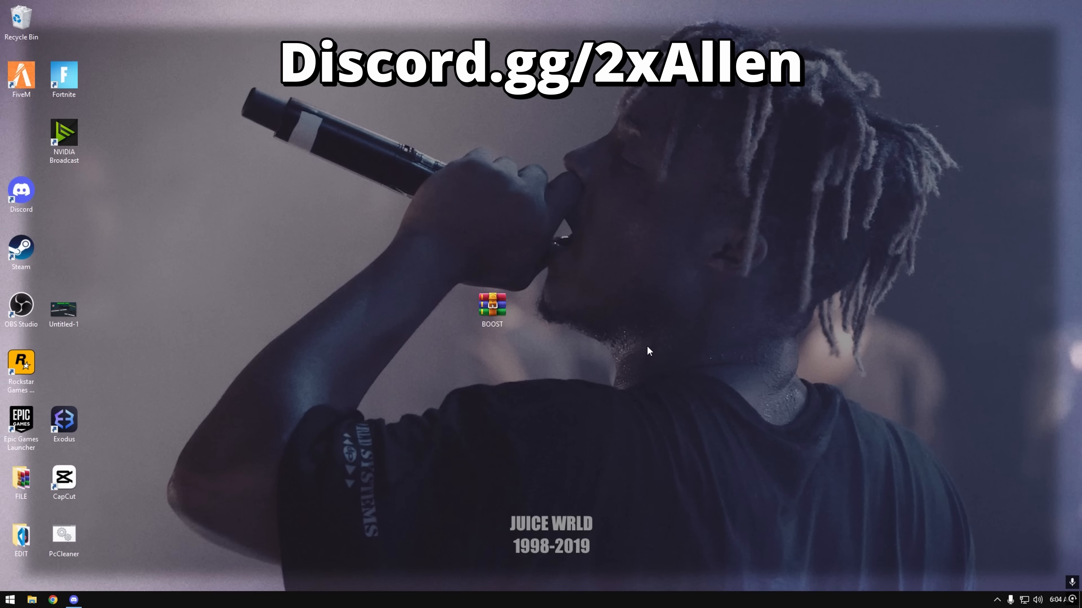
right_click(490, 306)
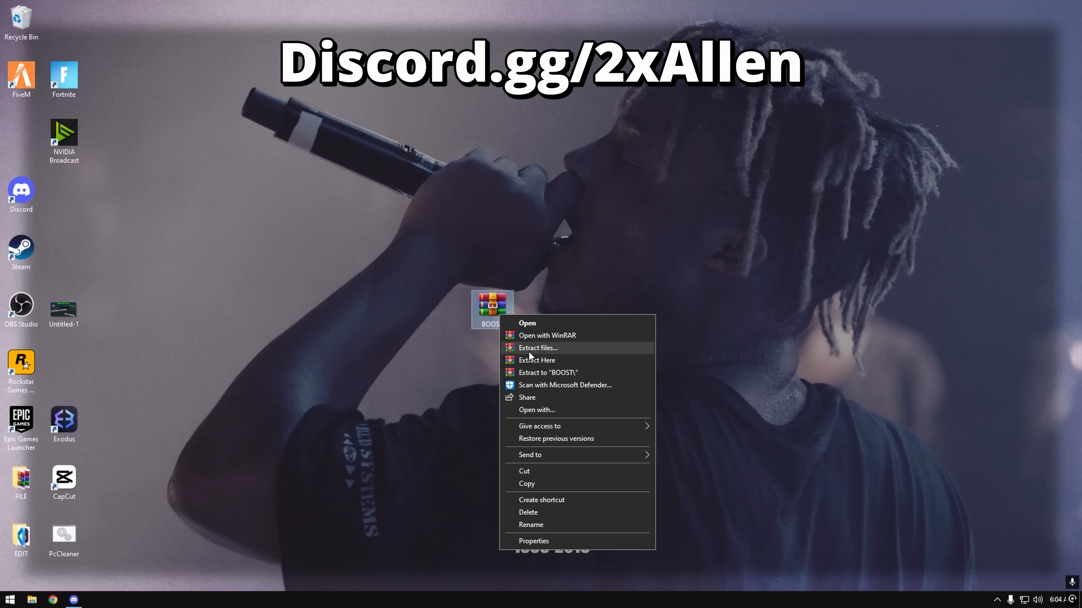
left_click(537, 360)
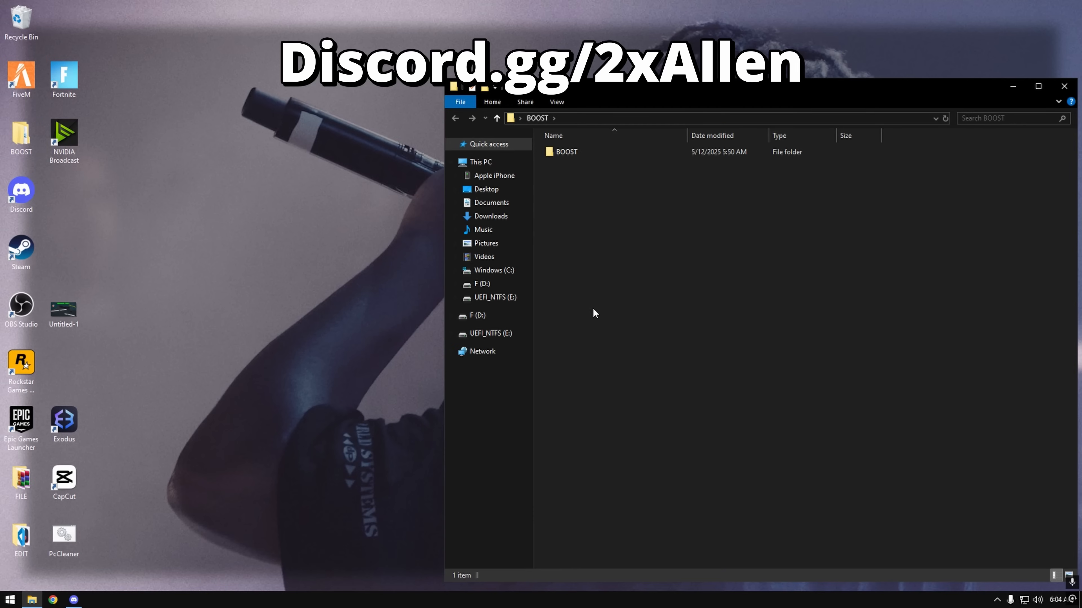
- Drag the mods folder from BOOST\BOOST into %localappdata%\FiveM\FiveM Application Data
double_click(566, 152)
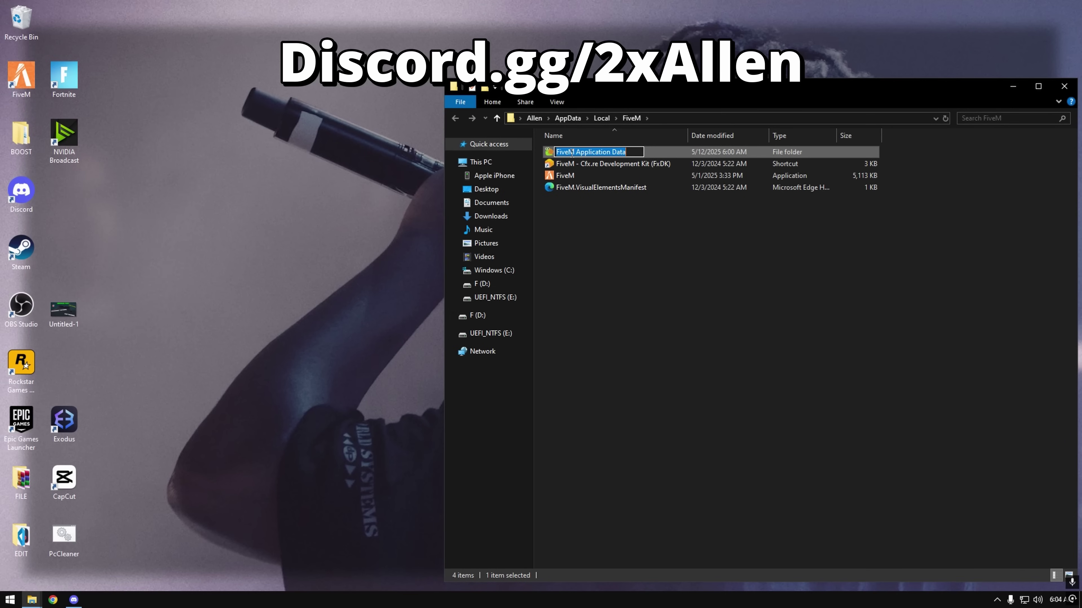
double_click(590, 153)
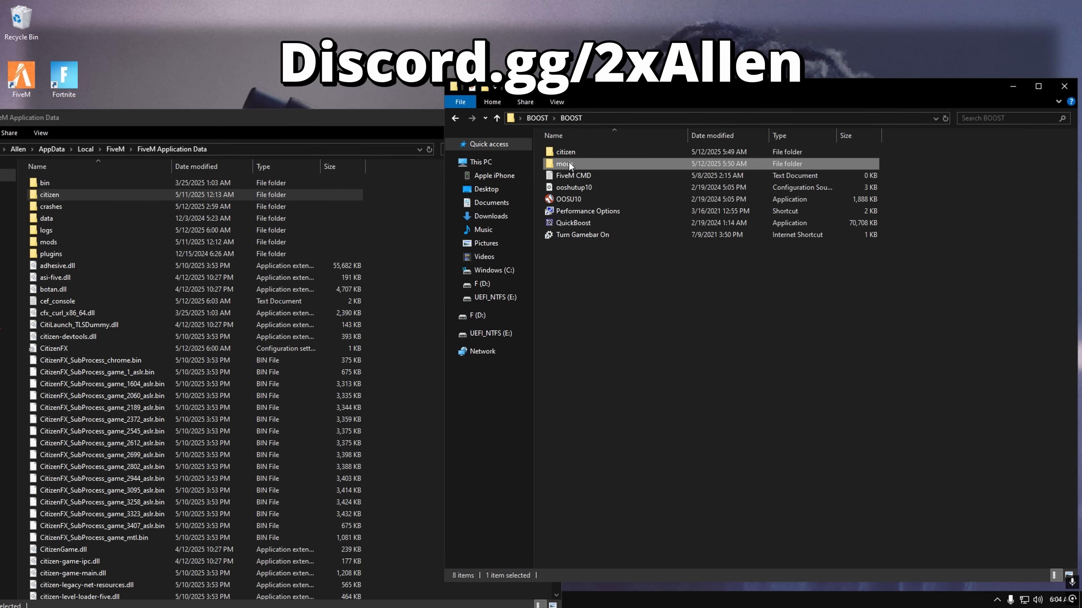
left_click_drag(565, 163, 126, 242)
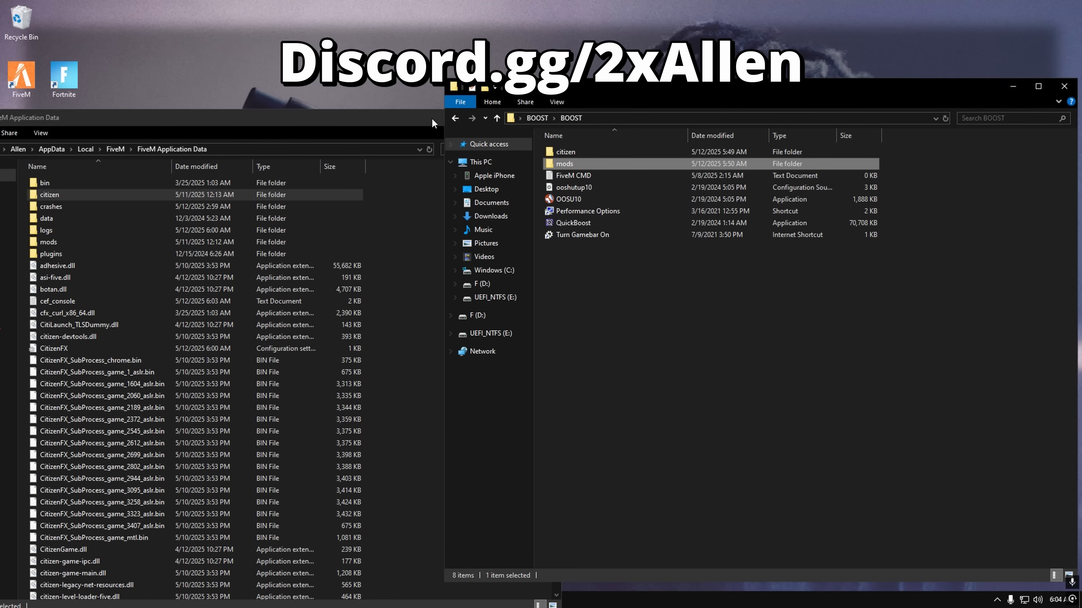
mouse_move(566, 183)
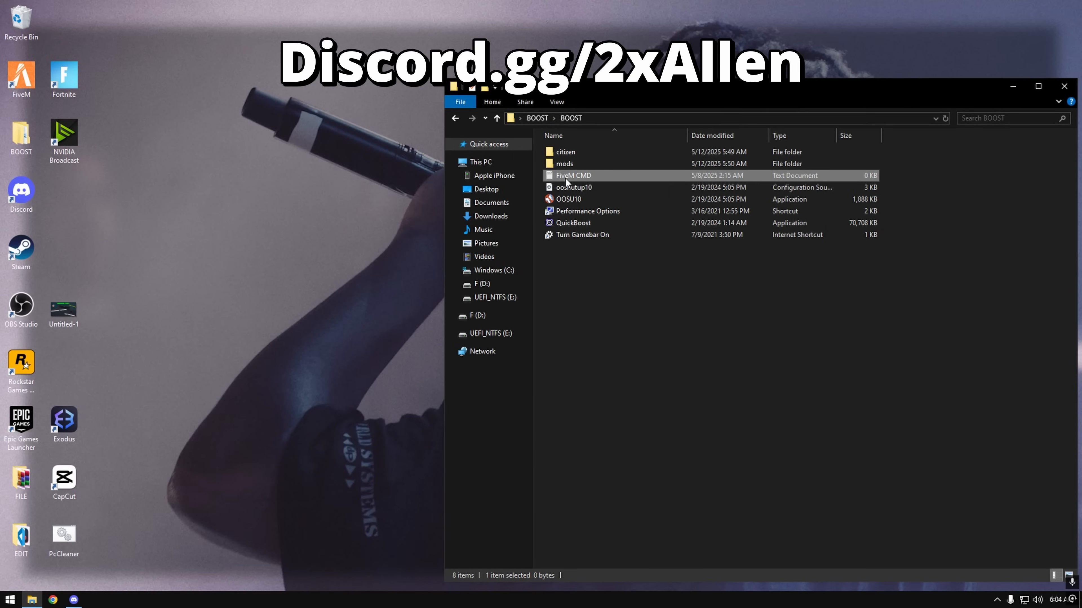
double_click(573, 176)
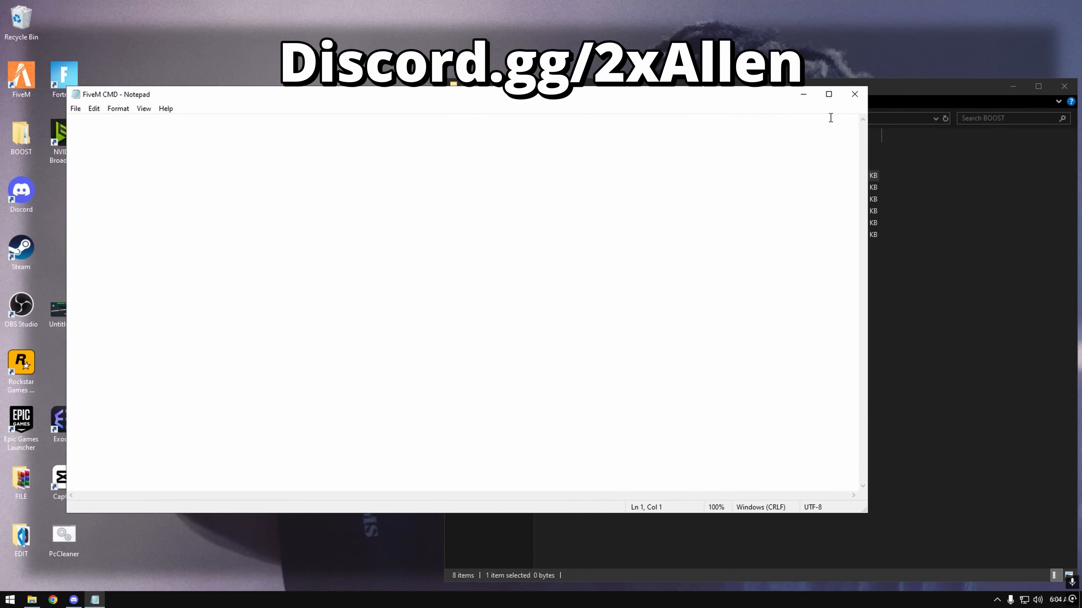
left_click(854, 94)
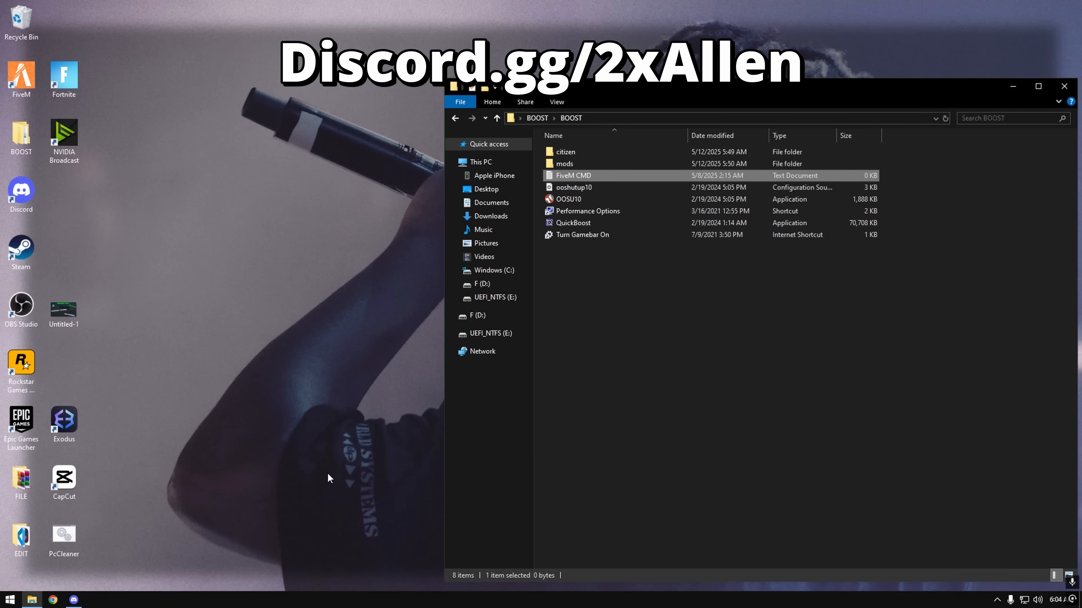
mouse_move(566, 206)
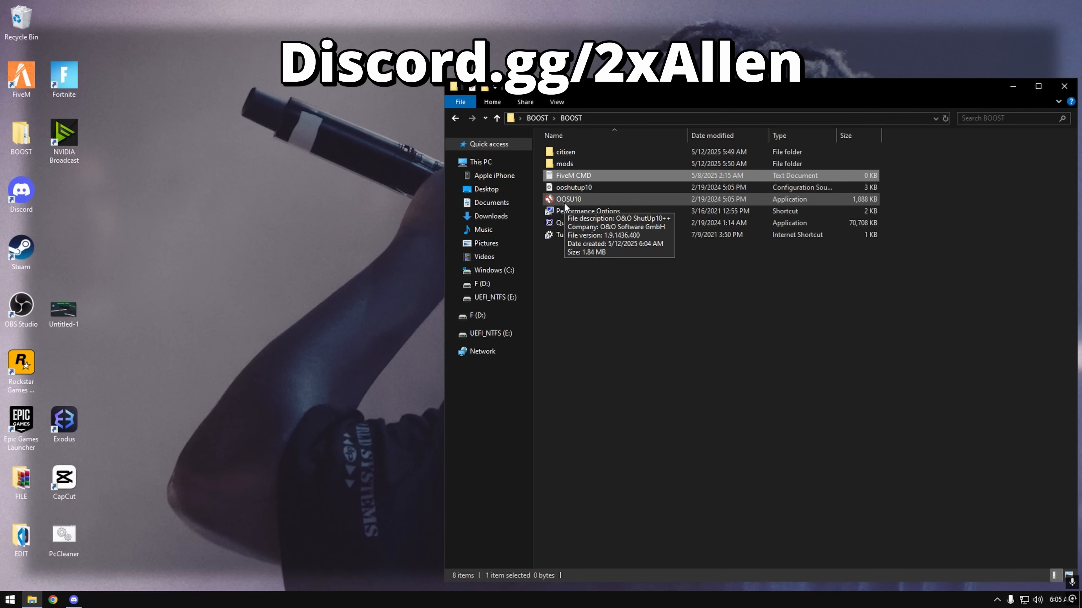
mouse_move(577, 204)
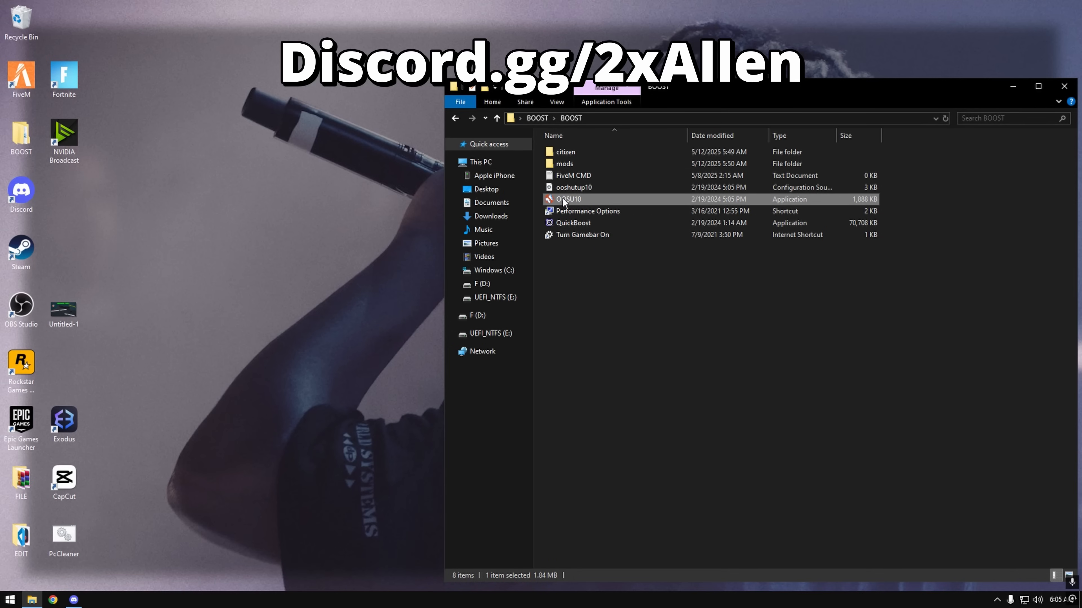
mouse_move(703, 264)
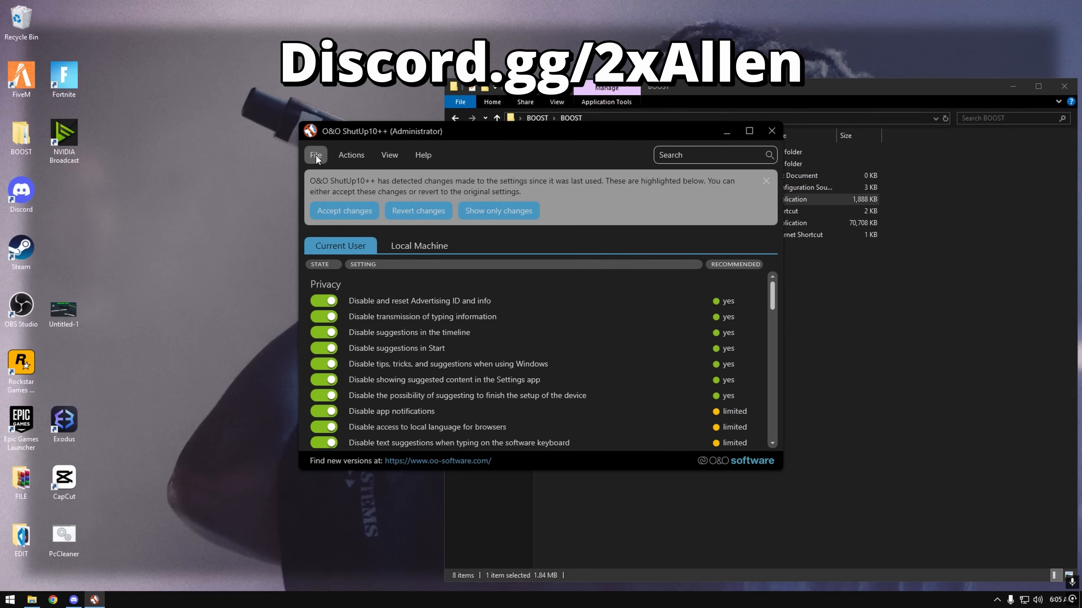
left_click(315, 156)
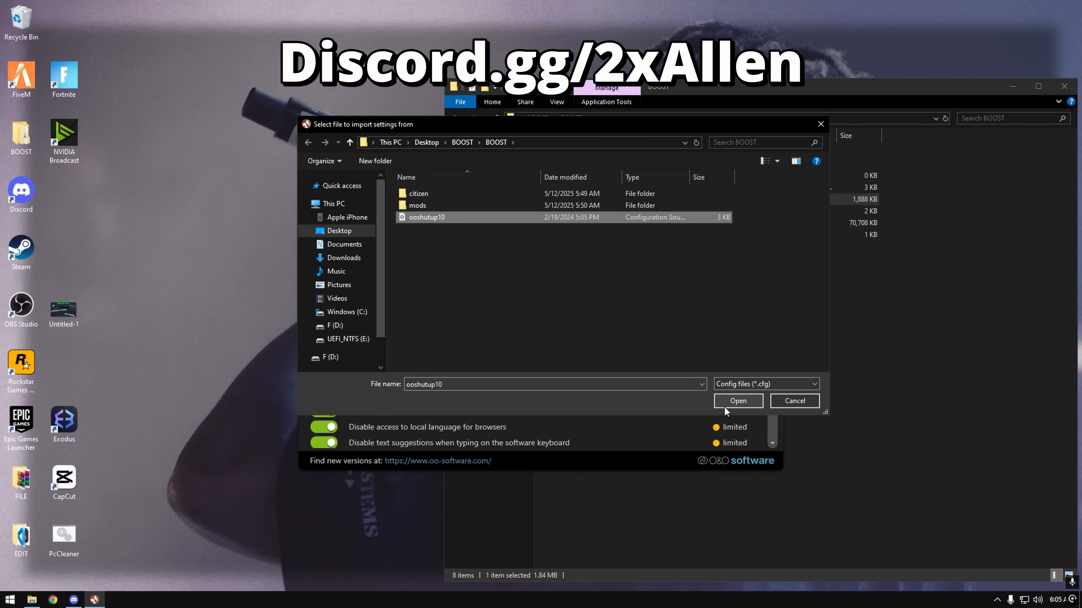
left_click(738, 401)
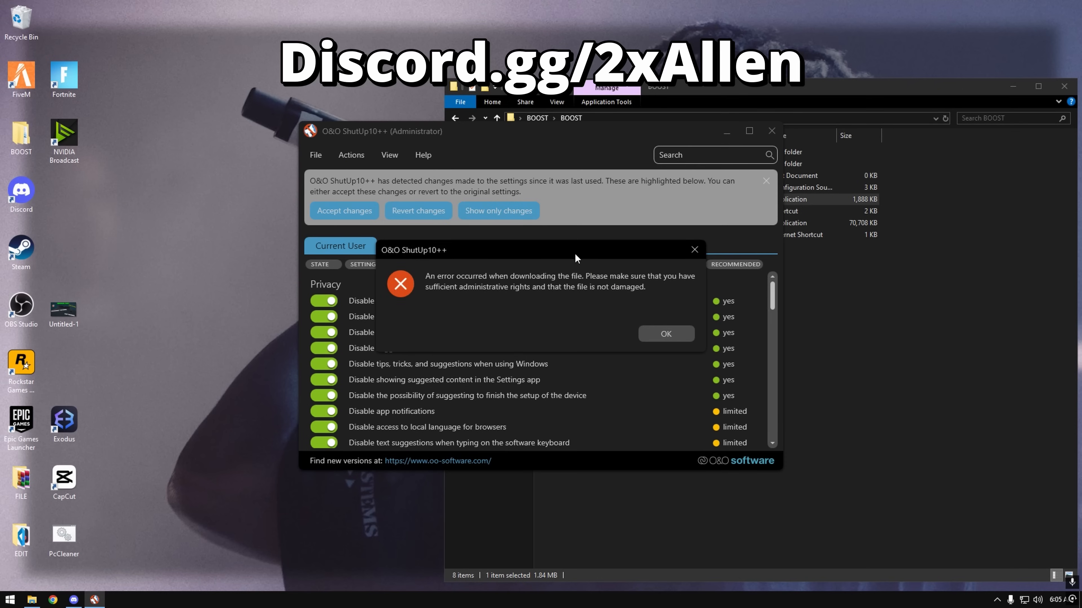
left_click(666, 334)
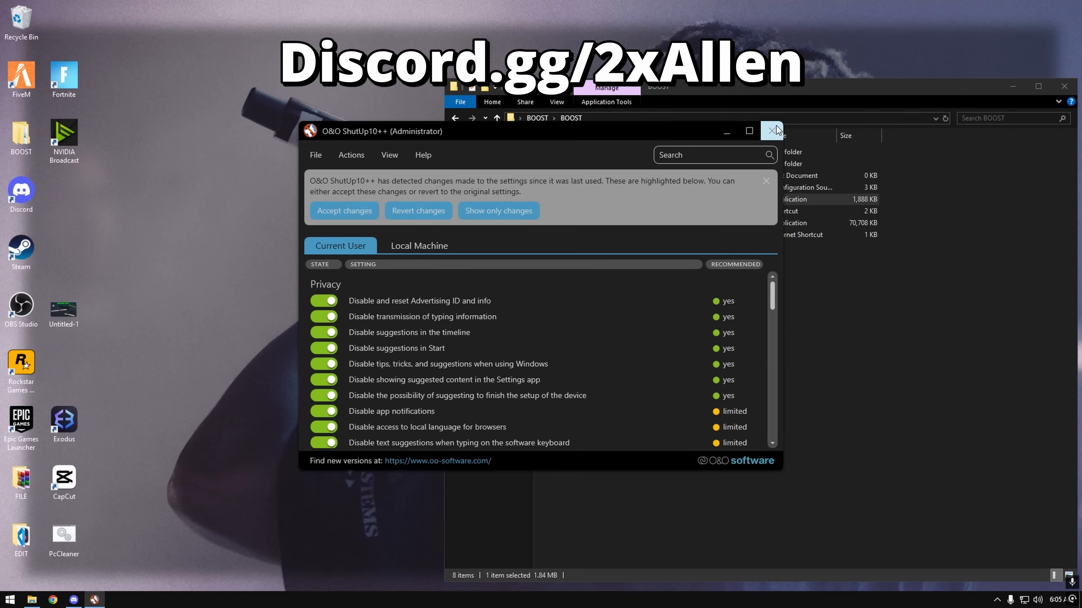
left_click(771, 130)
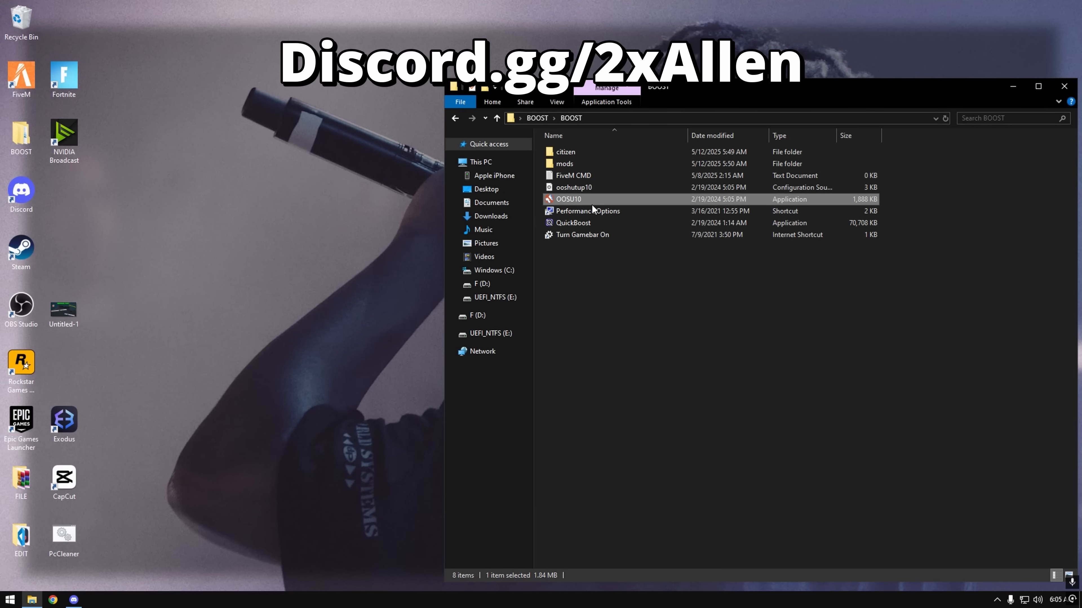
- Run the Performance Options shortcut, then launch QuickBoost from the BOOST folder
left_click(587, 211)
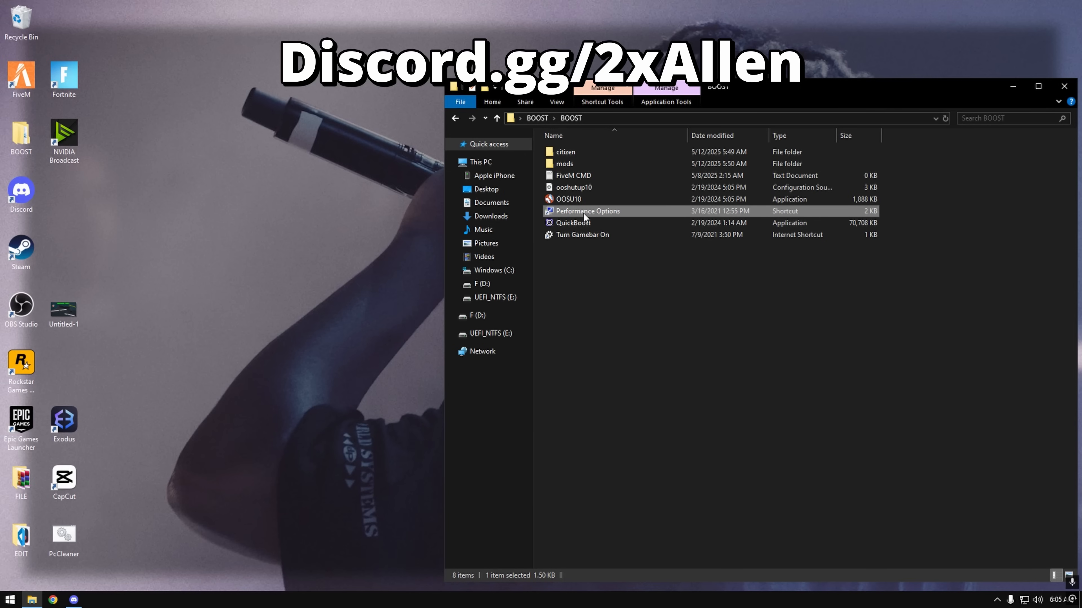
double_click(588, 210)
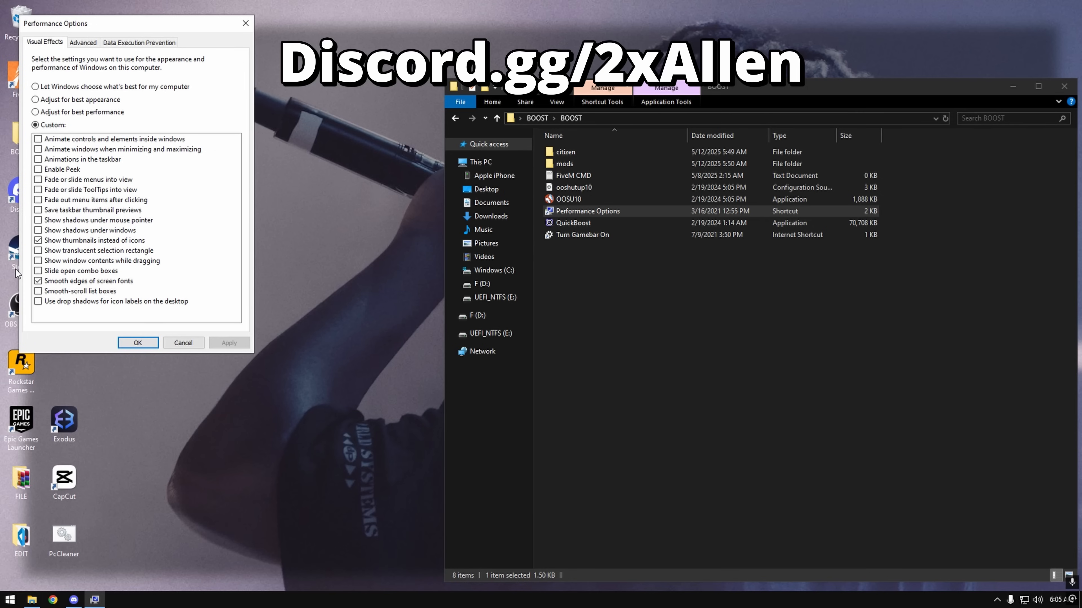
mouse_move(117, 245)
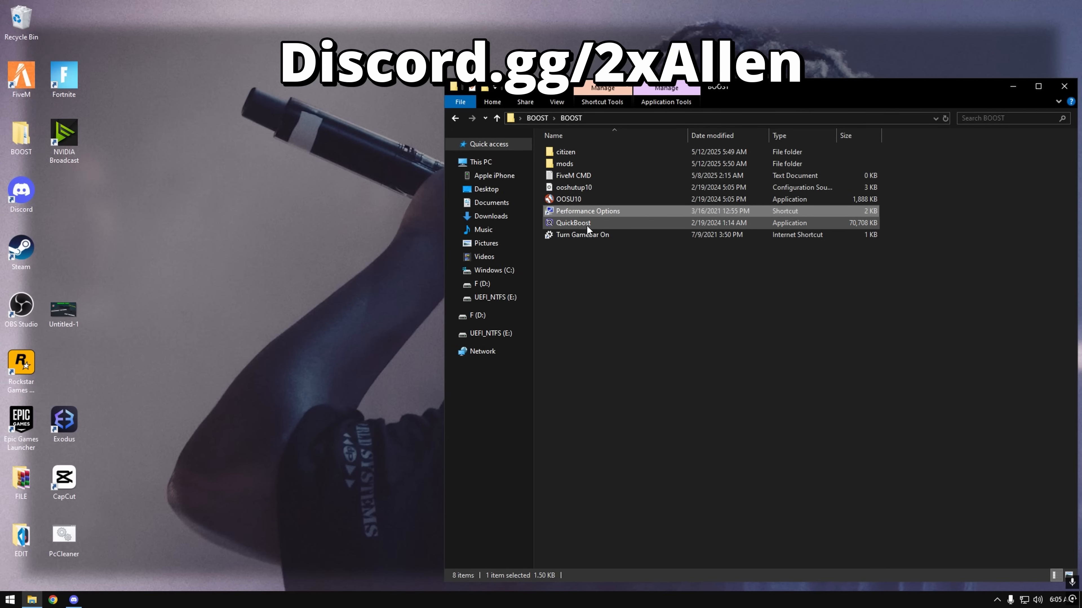
left_click(576, 223)
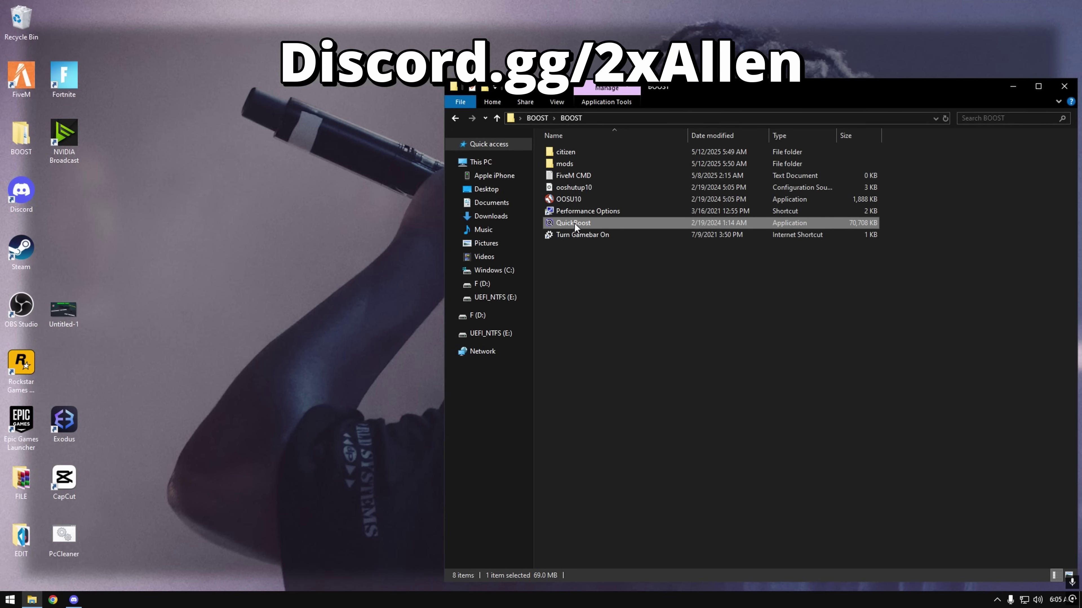
double_click(573, 223)
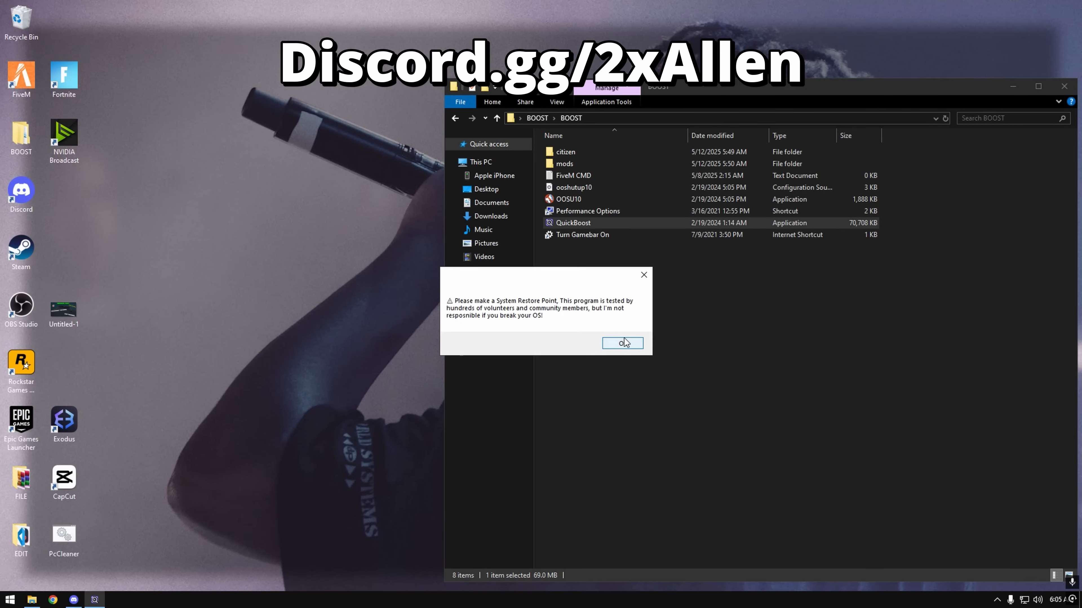
- Accept the System Restore Point warning to reach QuickBoost's General page
left_click(622, 343)
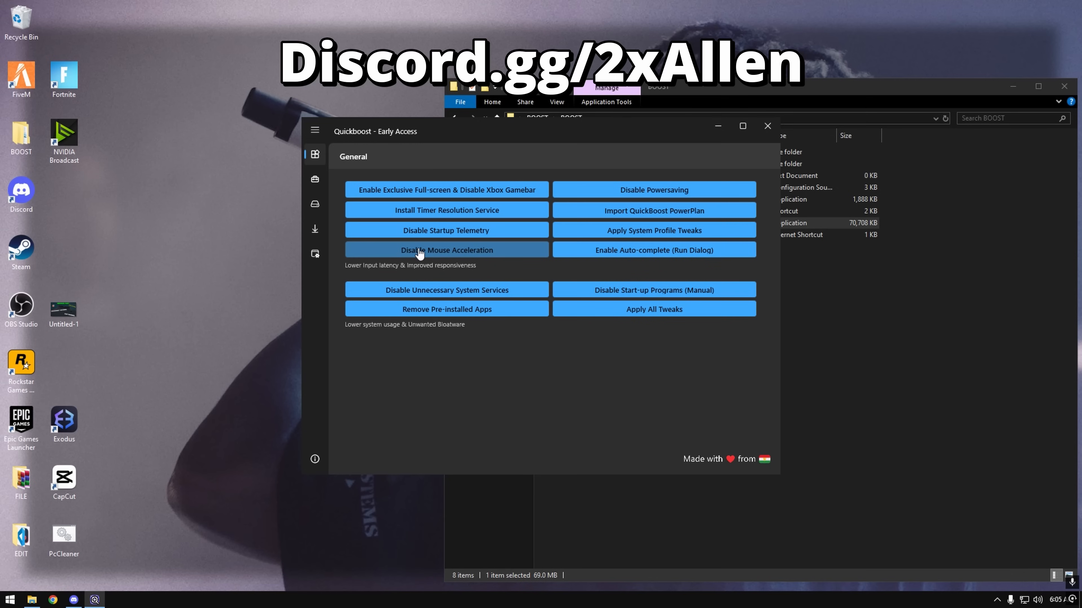
mouse_move(549, 231)
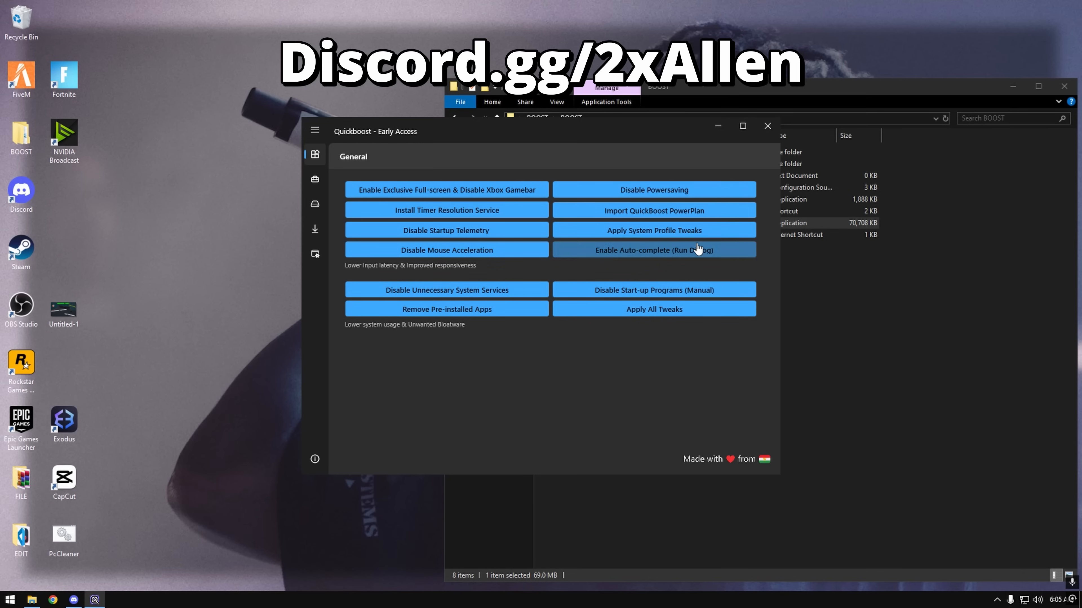
mouse_move(565, 264)
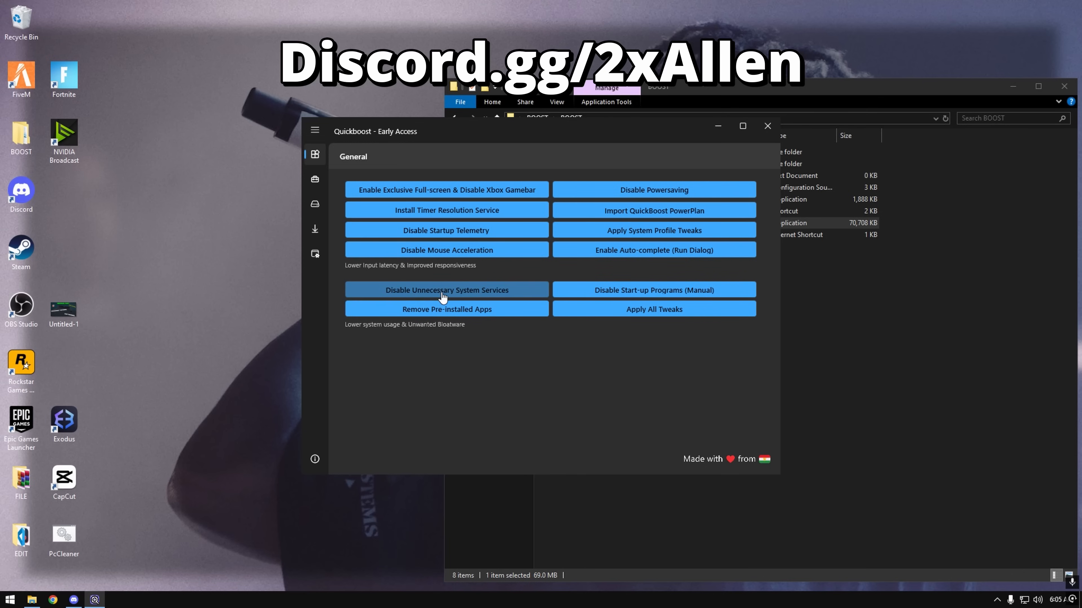
mouse_move(509, 296)
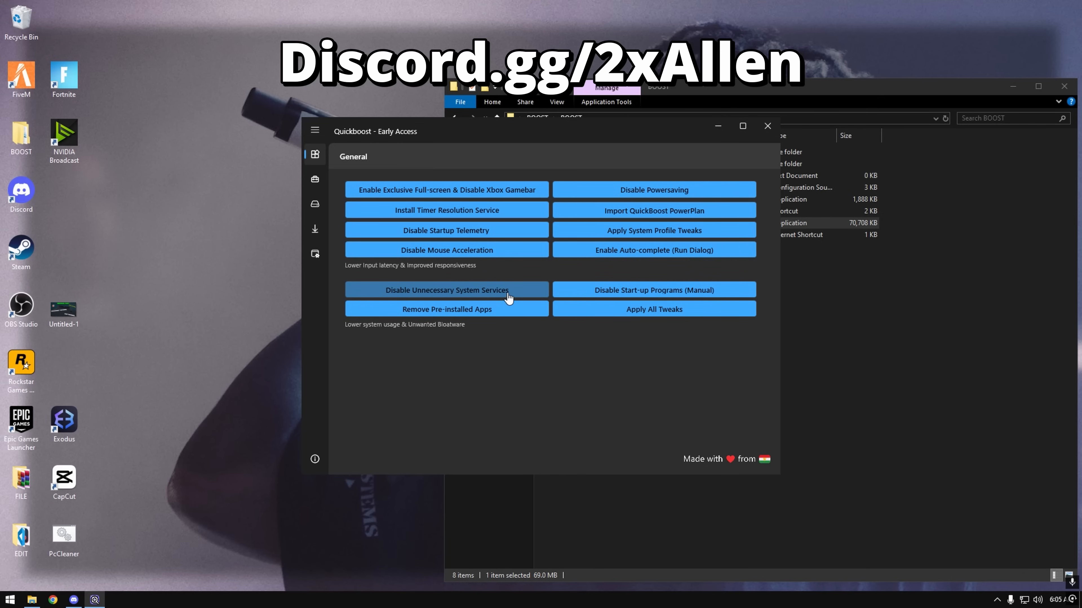
mouse_move(504, 299)
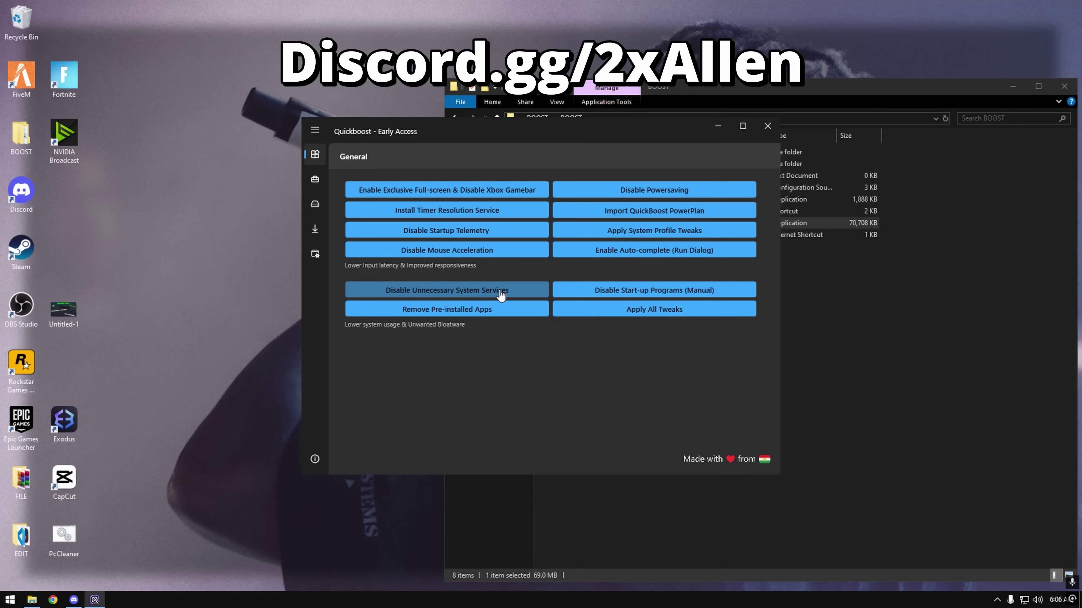
mouse_move(497, 298)
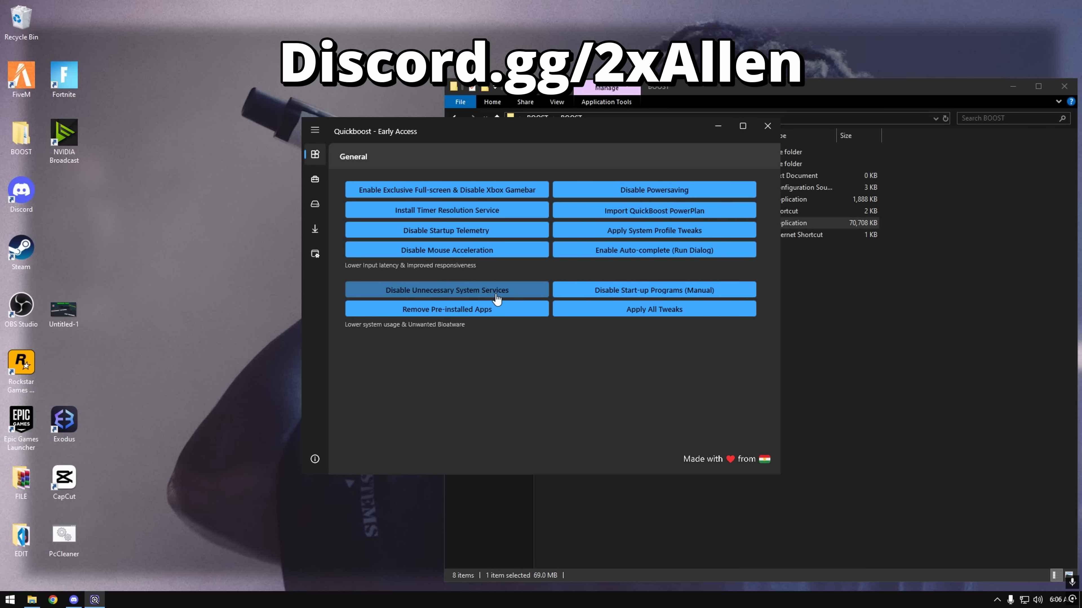
- Show QuickBoost's Advanced page with power-throttling, memory, latency and GPU tweaks
left_click(314, 180)
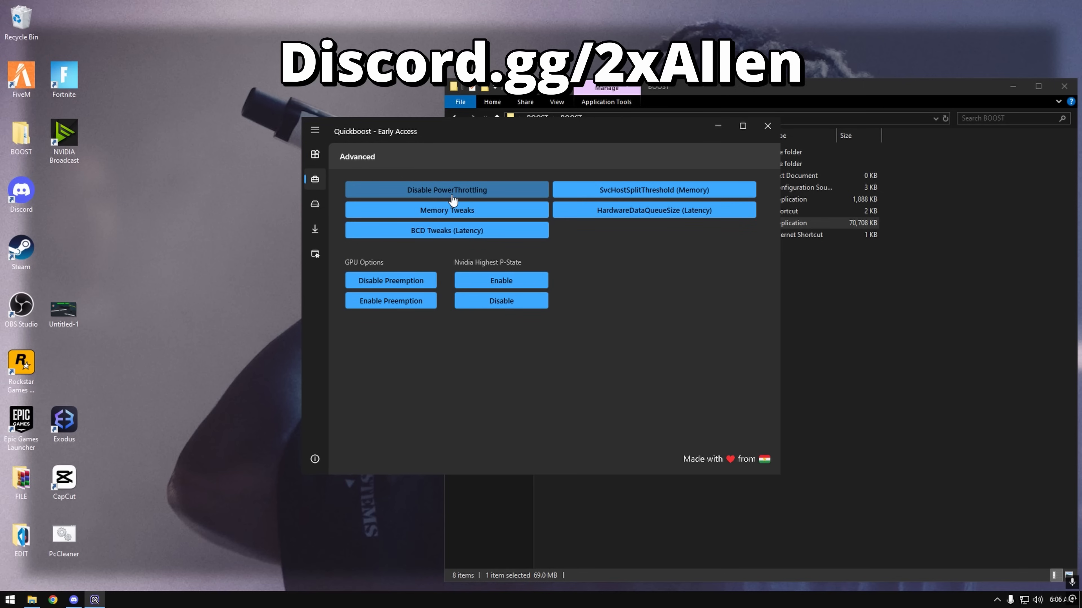
mouse_move(420, 202)
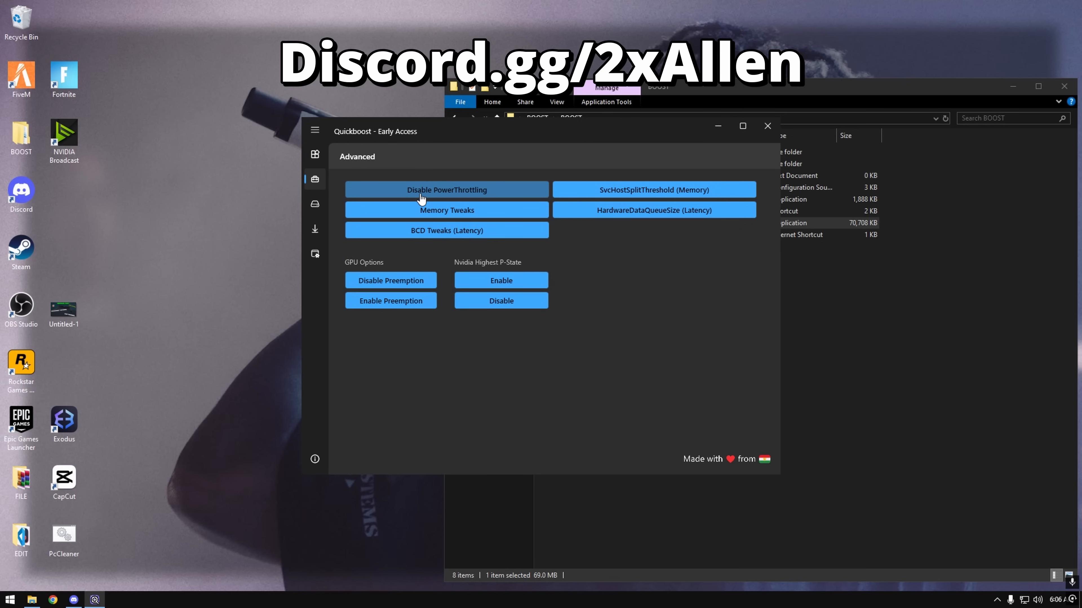
mouse_move(647, 194)
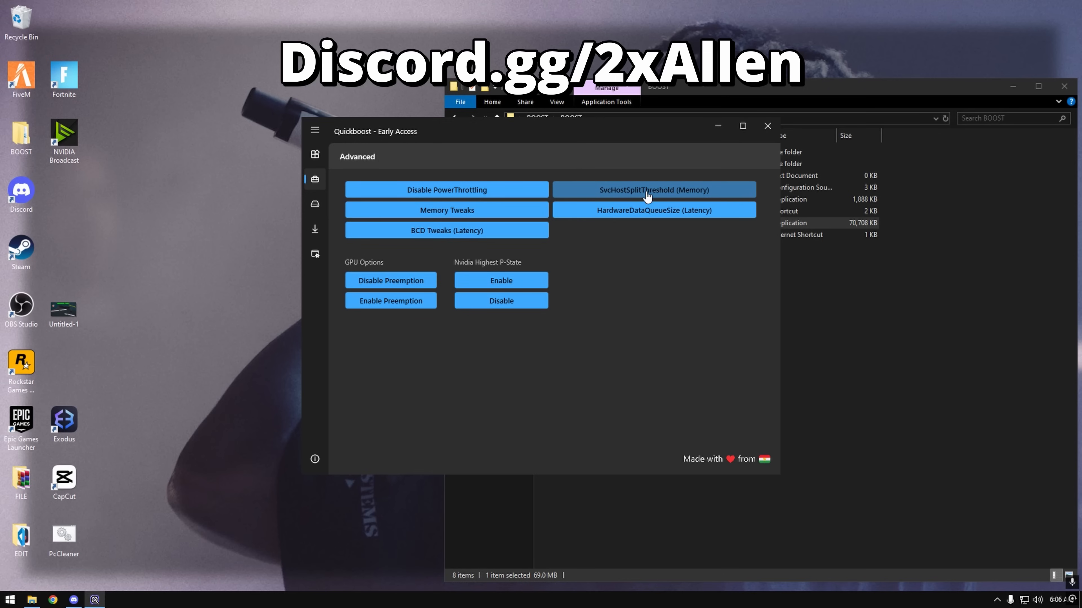
mouse_move(575, 235)
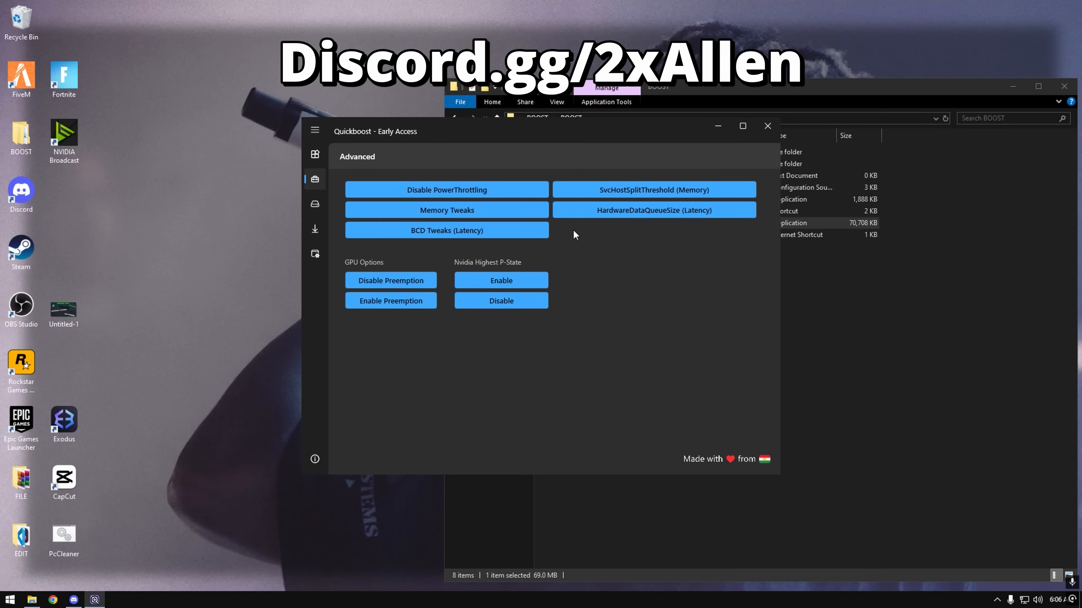
mouse_move(573, 231)
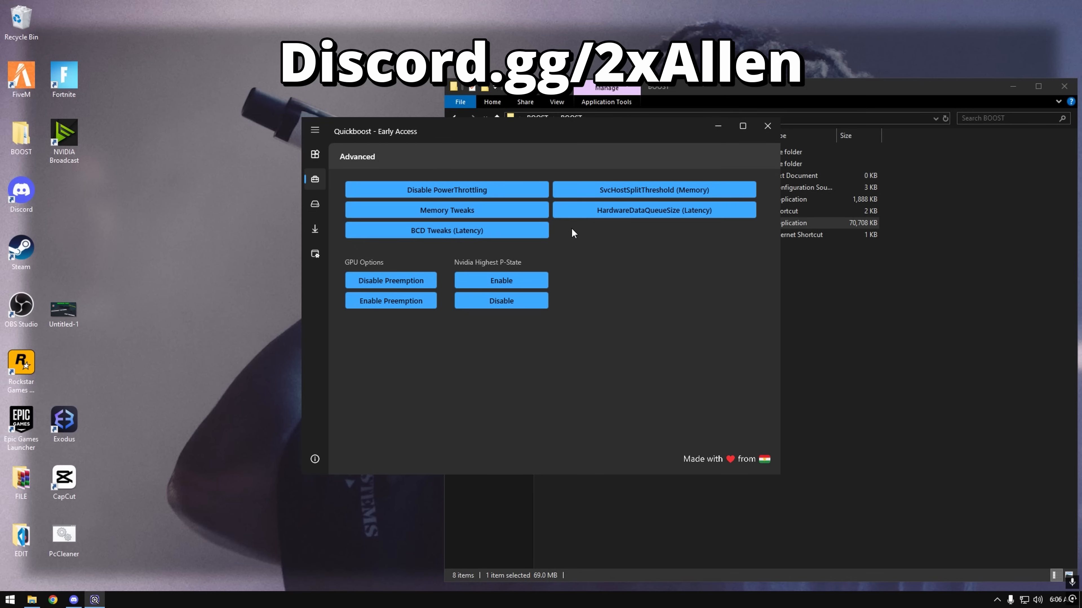
mouse_move(539, 327)
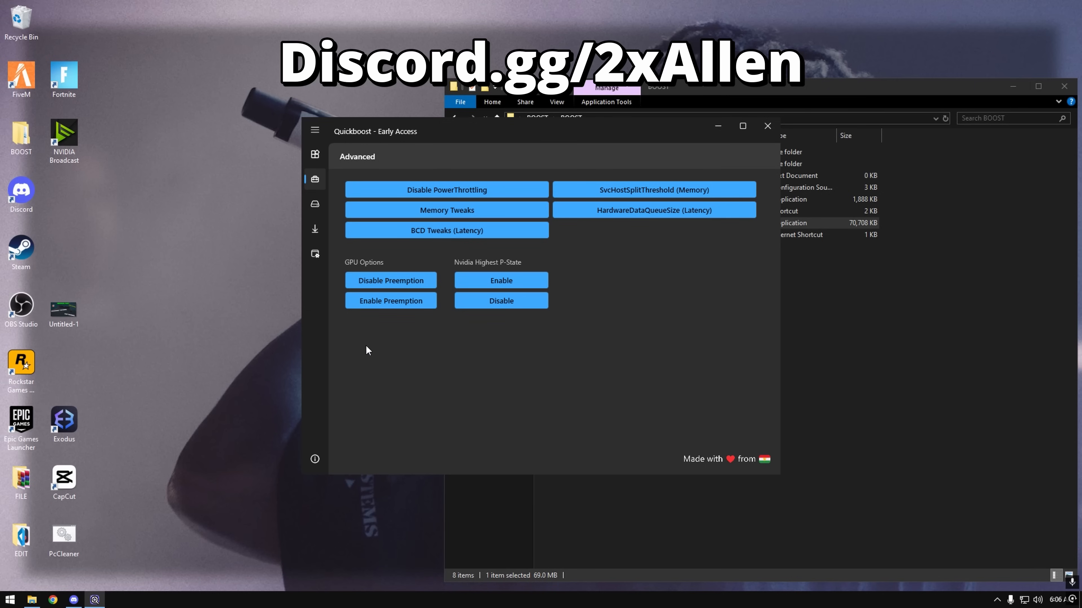
mouse_move(642, 292)
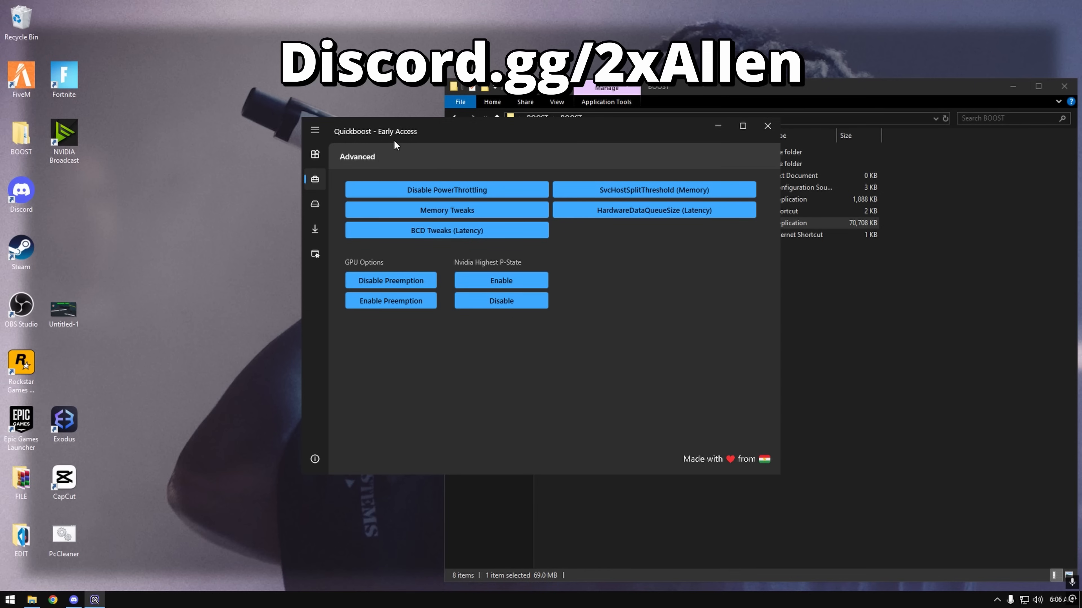
- Browse QuickBoost's Clean-up and Downloads pages, ending on the Windows options page
left_click(316, 204)
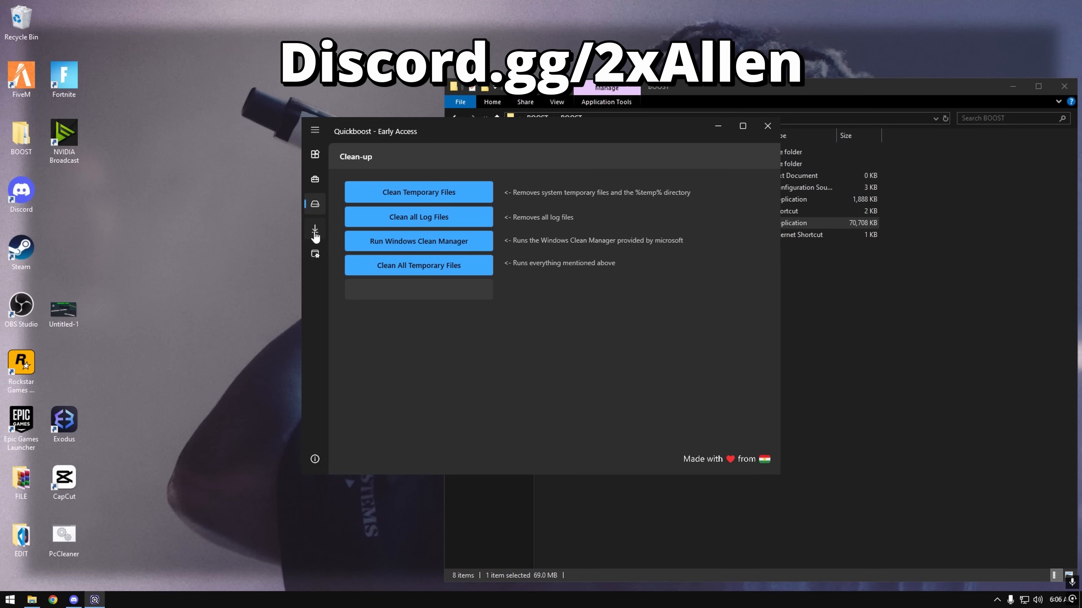
left_click(316, 229)
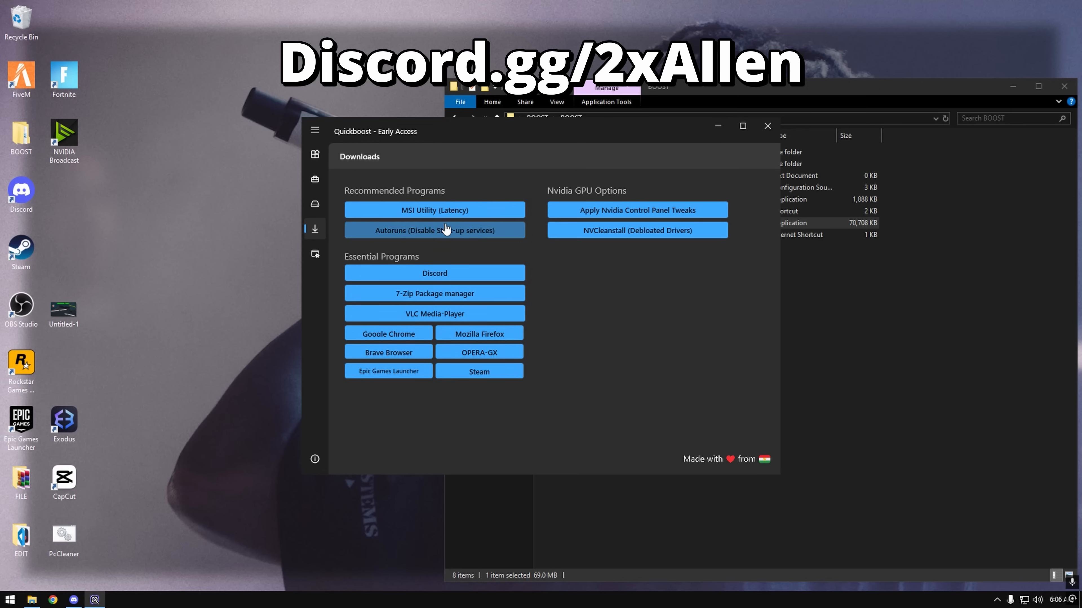
mouse_move(274, 263)
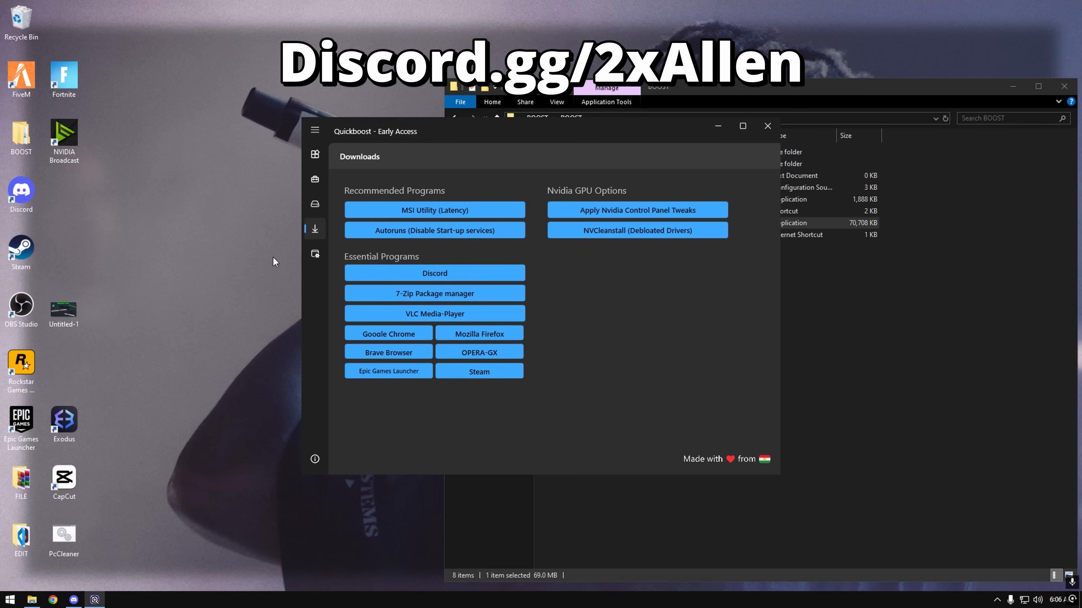
left_click(316, 254)
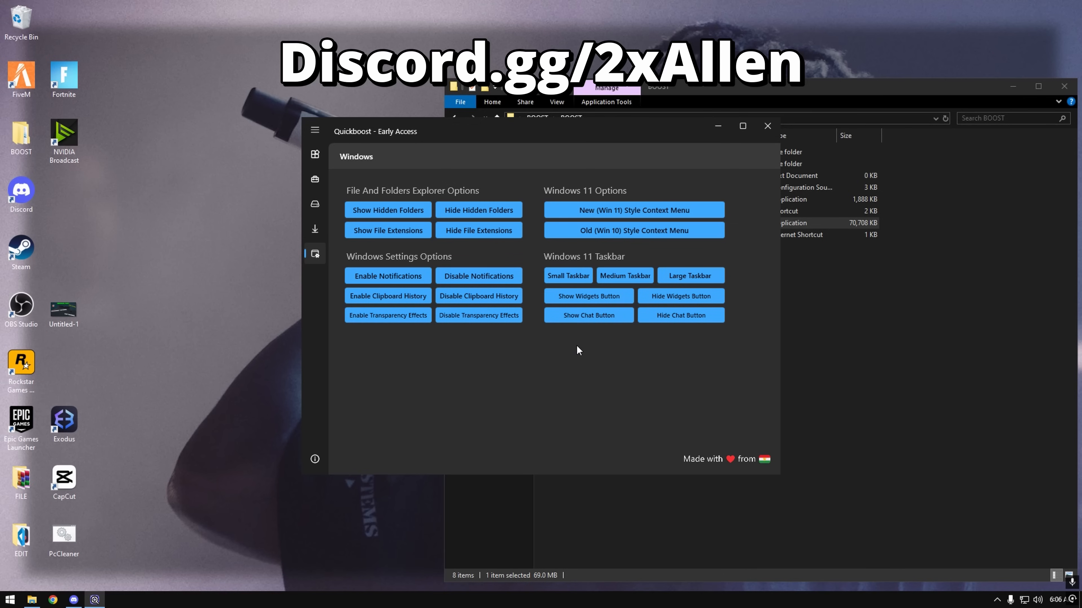
mouse_move(764, 144)
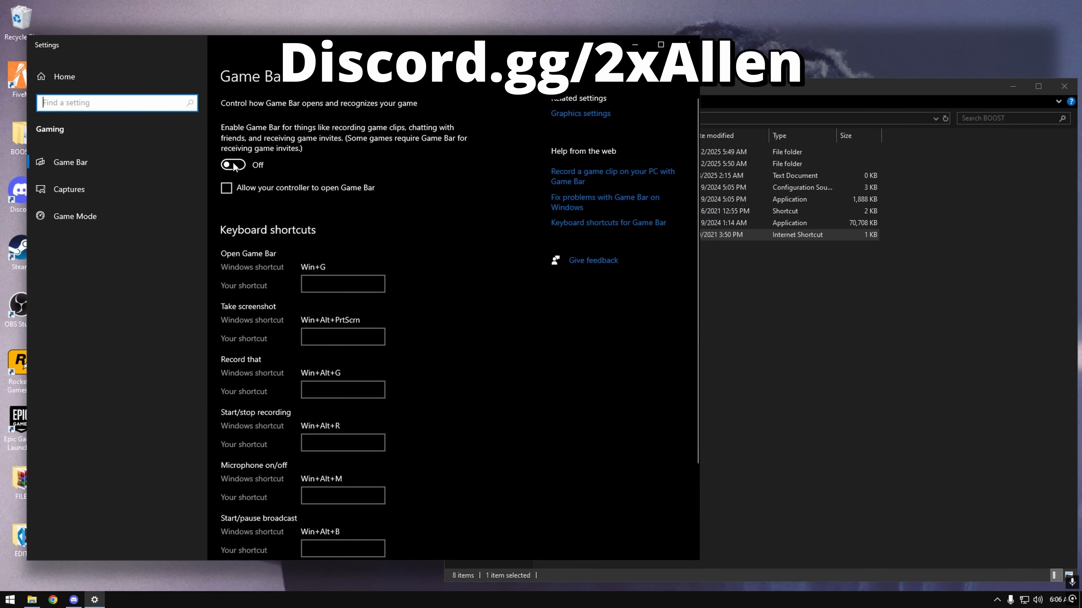
- Switch the Game Bar toggle to On under Settings > Gaming
left_click(232, 165)
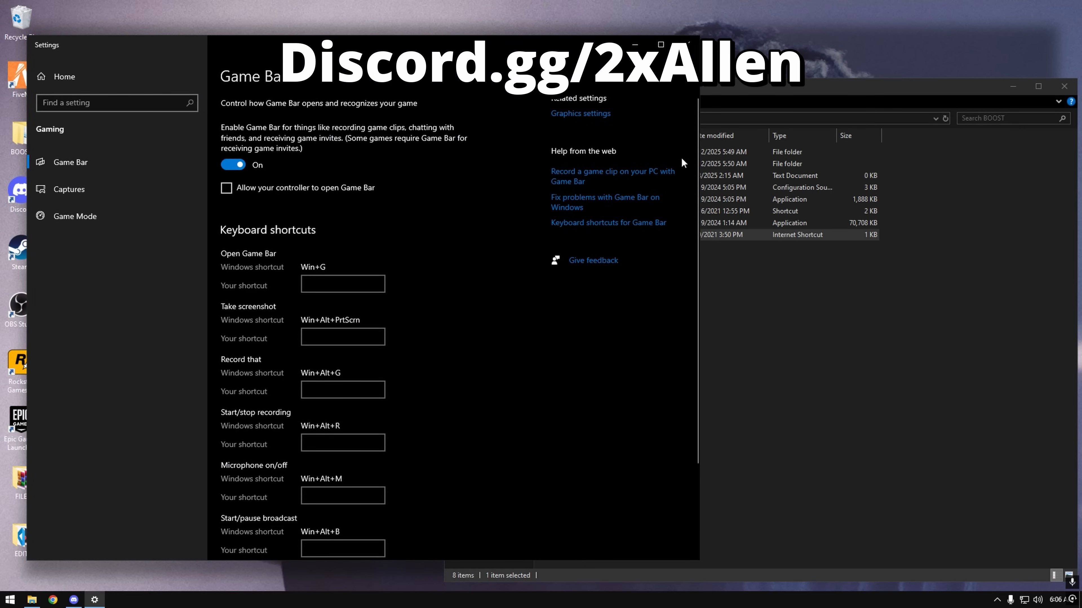
mouse_move(440, 129)
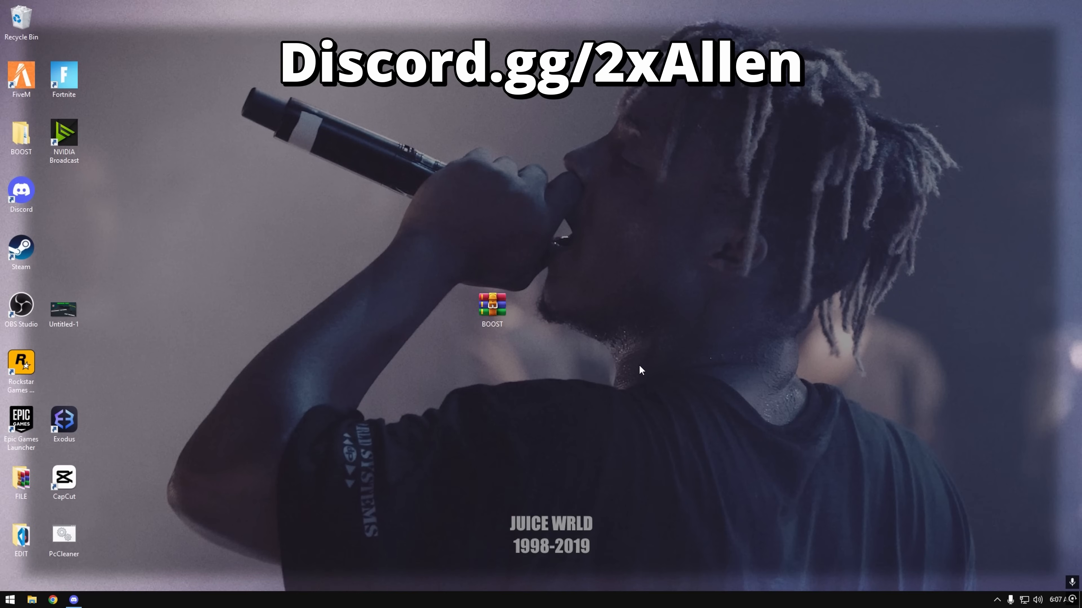
mouse_move(604, 355)
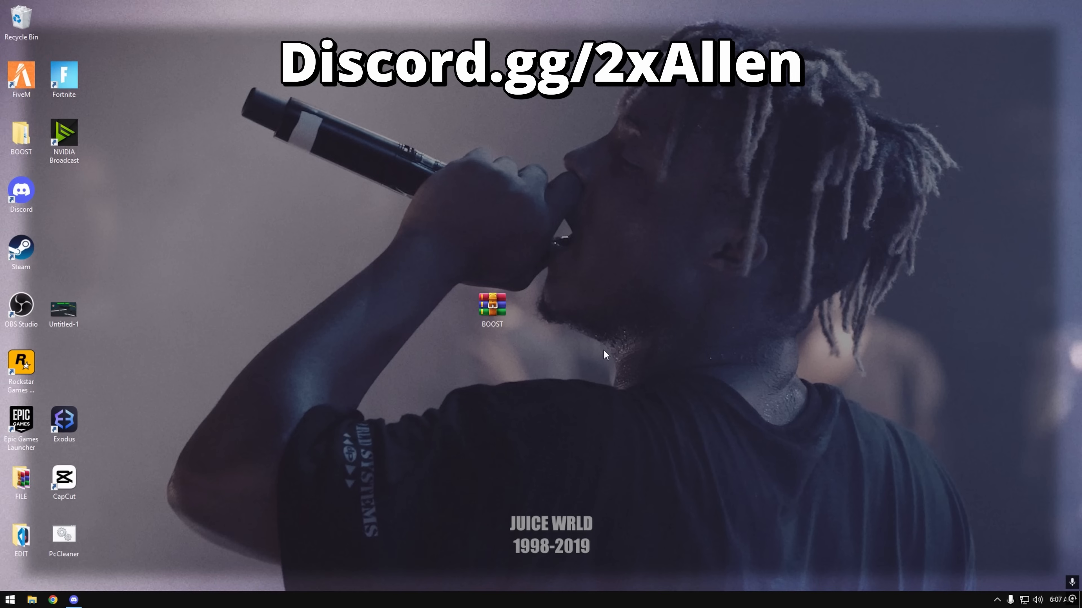
mouse_move(578, 366)
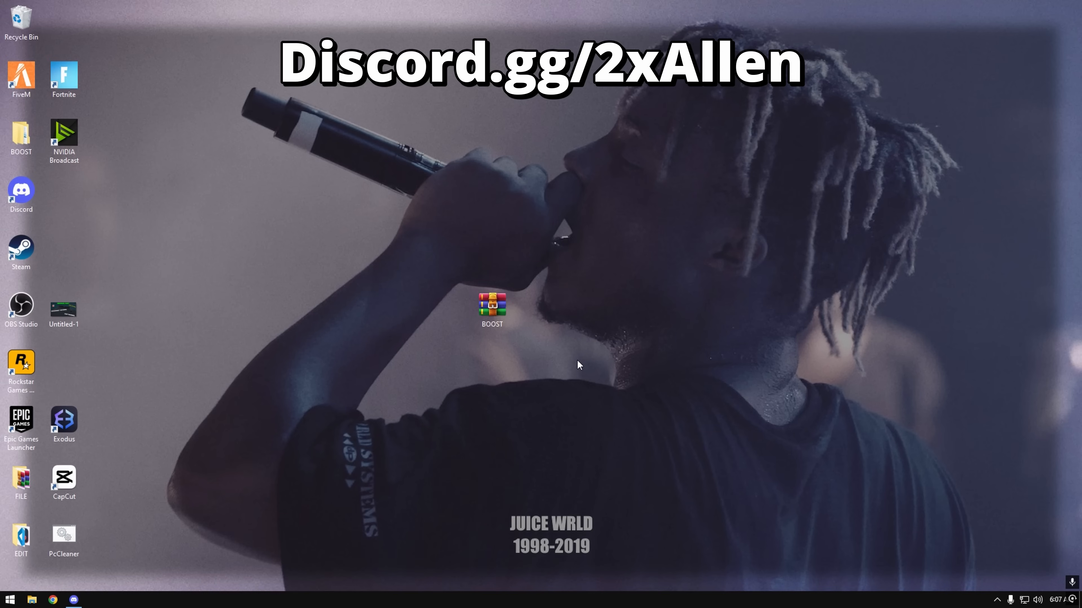